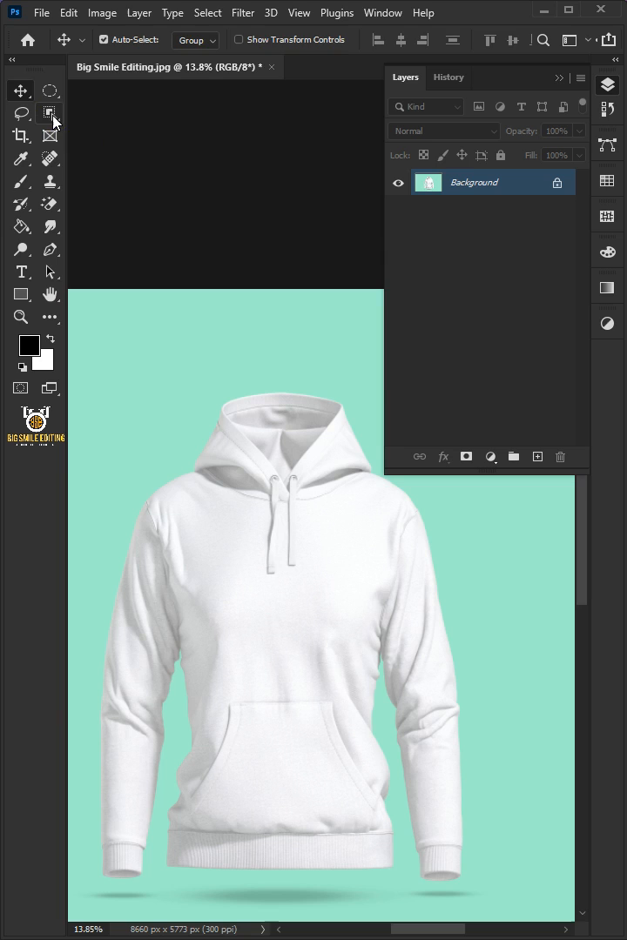
Select the hoodie with the Quick Selection tool, leaving the mint background unselected.
click(49, 113)
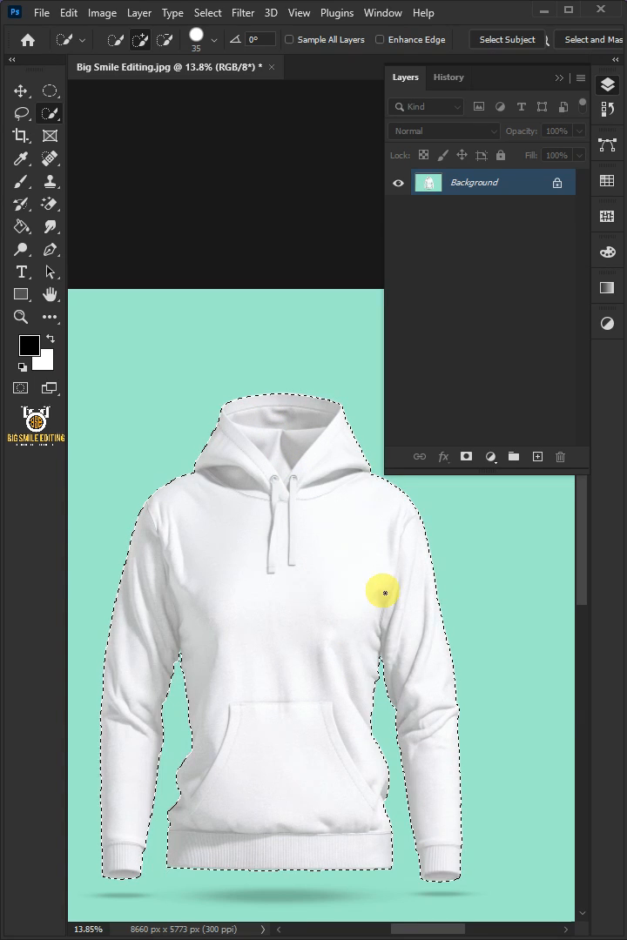
Turn the hoodie selection into a masked group named 'Design'.
click(514, 456)
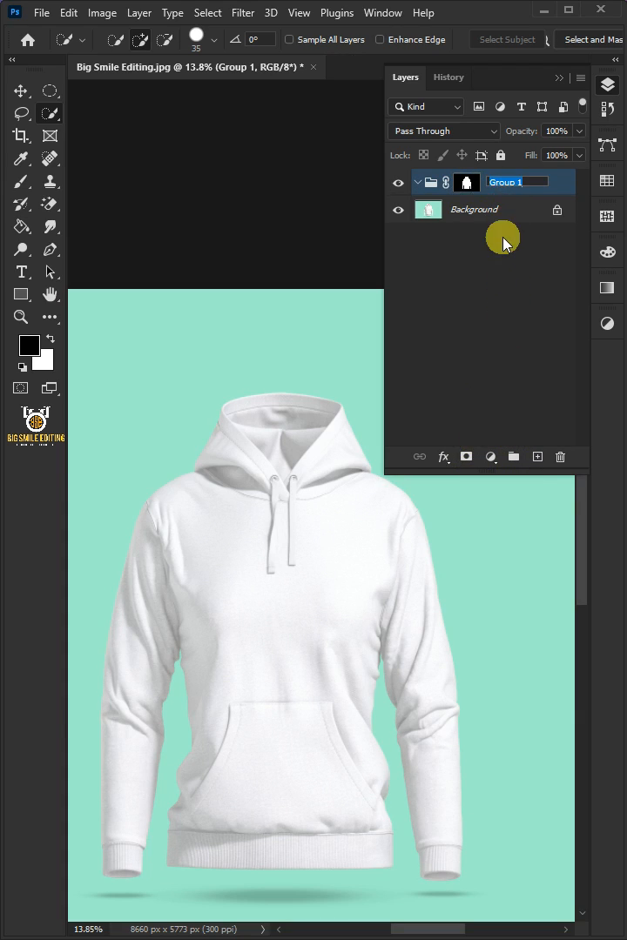
text(Design)
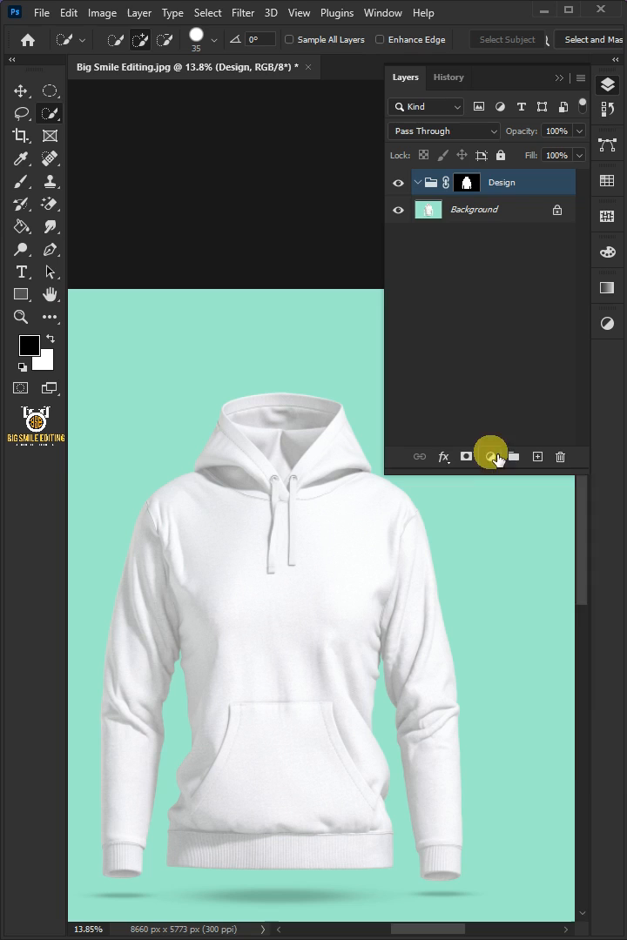
Add a Gradient Fill layer to the group using the Black, White preset.
click(490, 457)
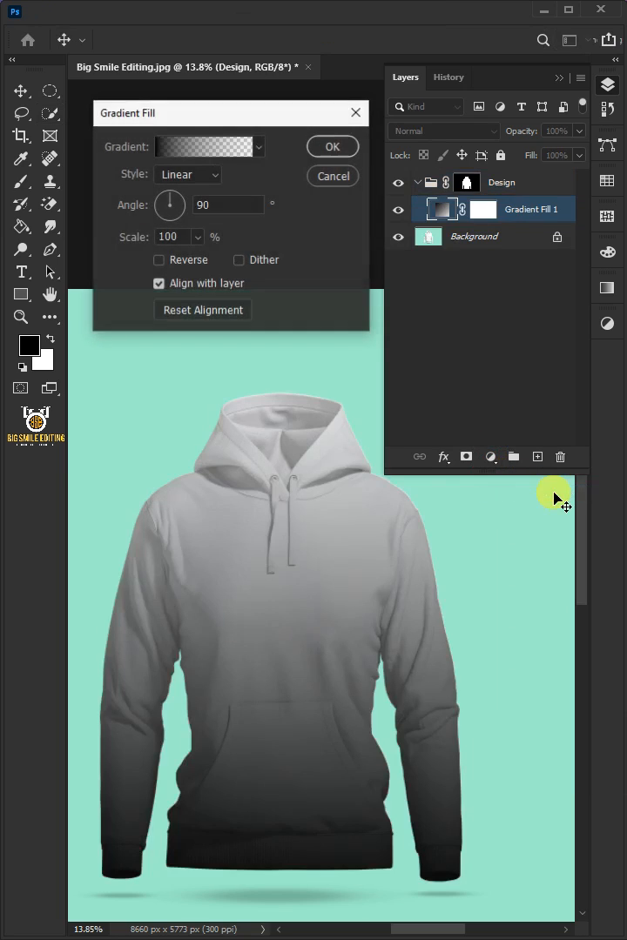
click(202, 147)
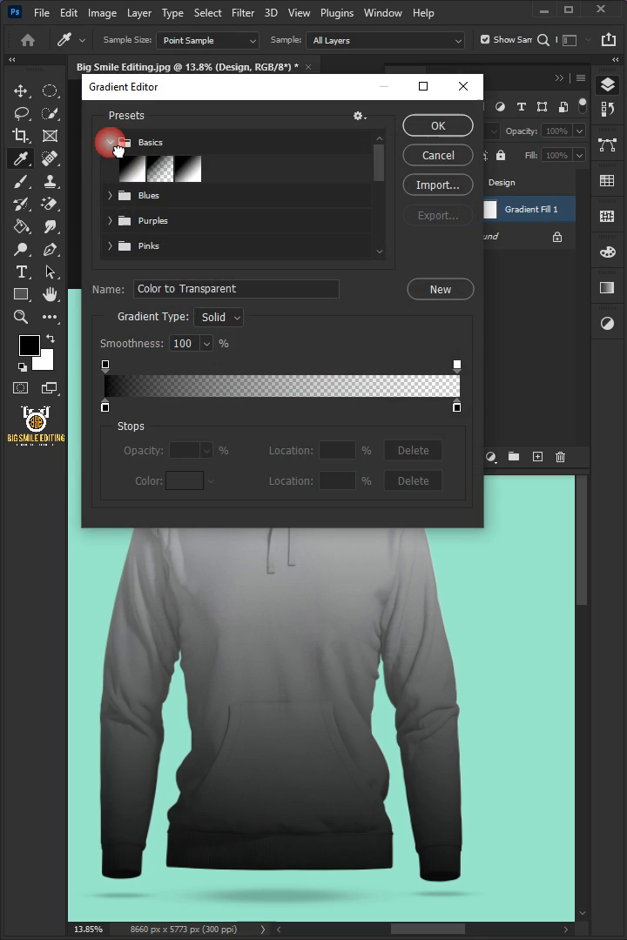
click(186, 169)
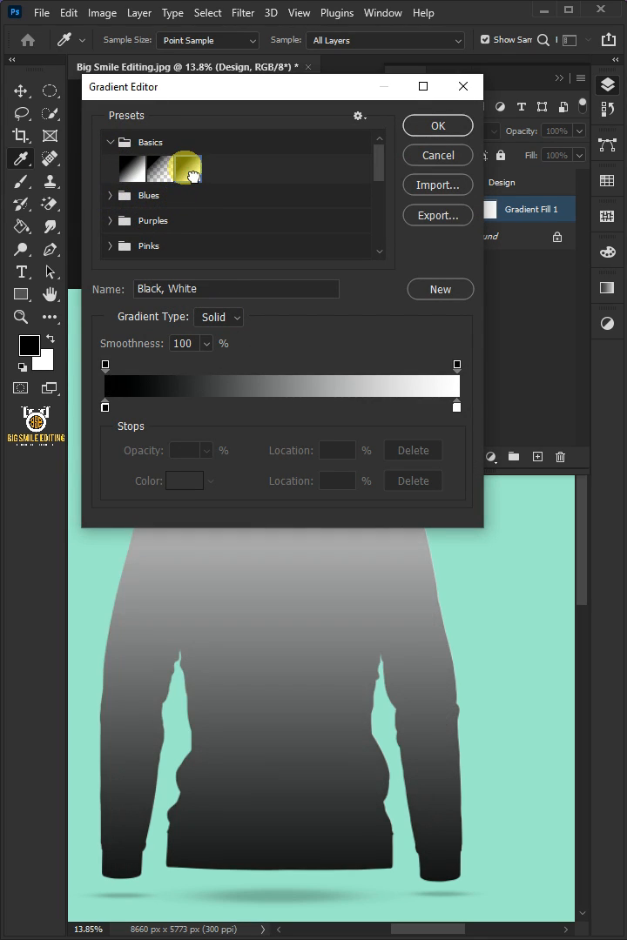
click(187, 169)
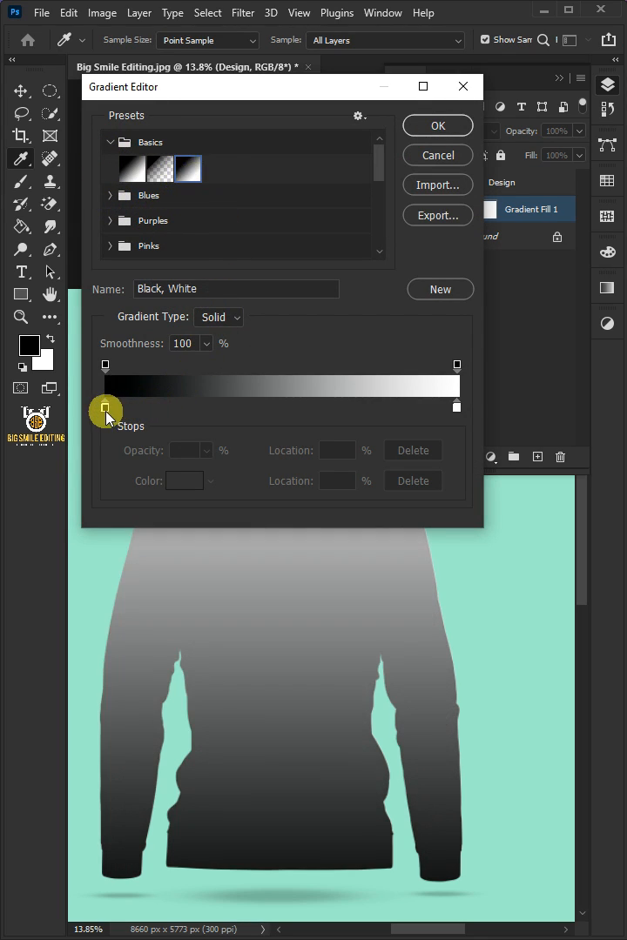
Set both gradient stops to green and apply the solid green fill.
click(105, 406)
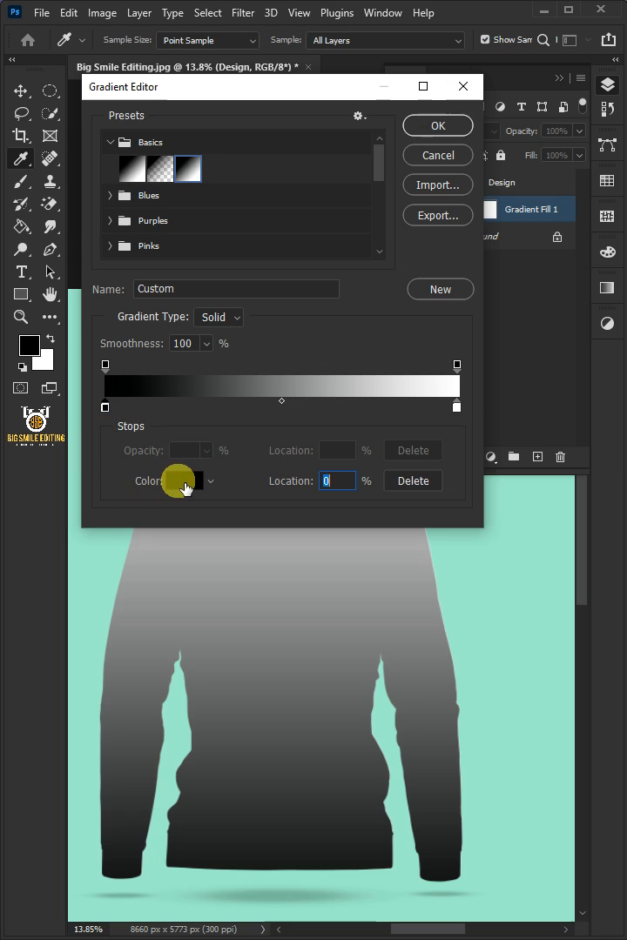
click(177, 480)
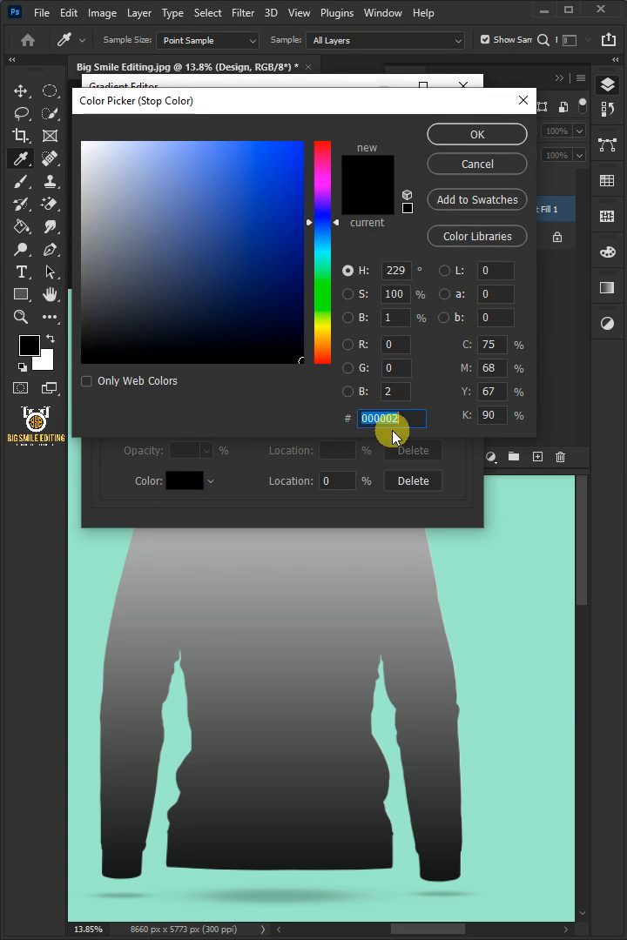
text(2e6a)
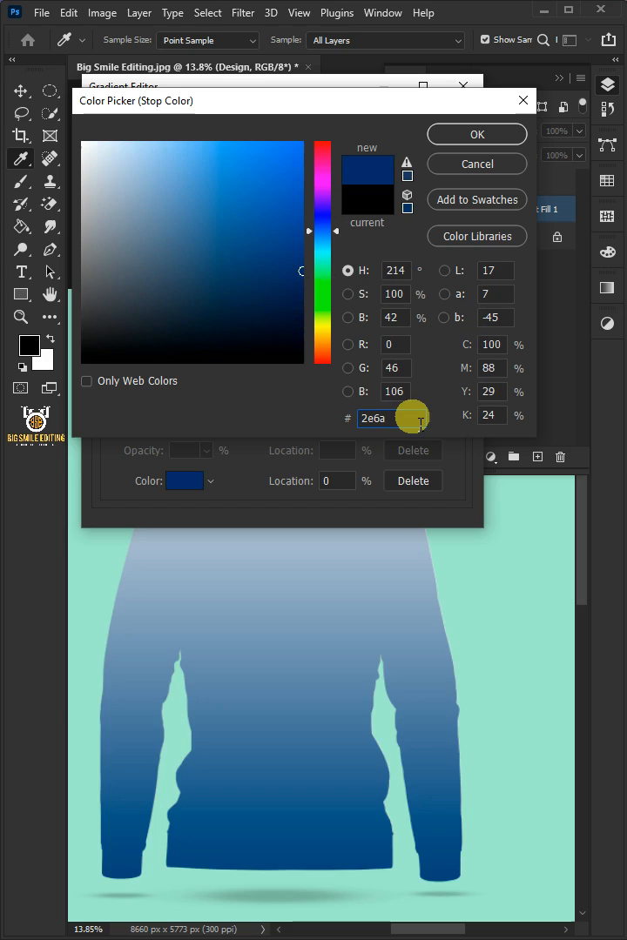
click(476, 134)
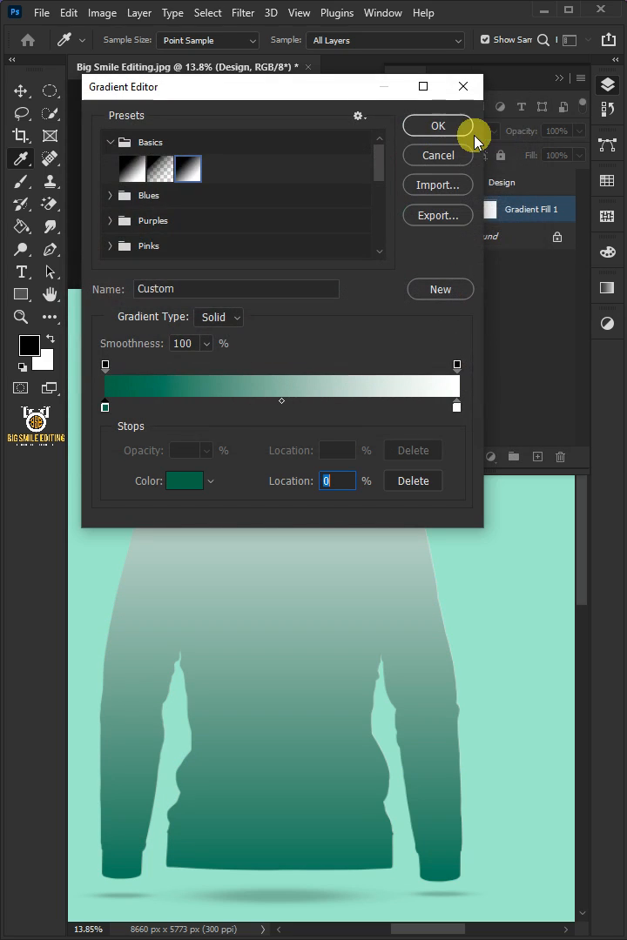
click(457, 407)
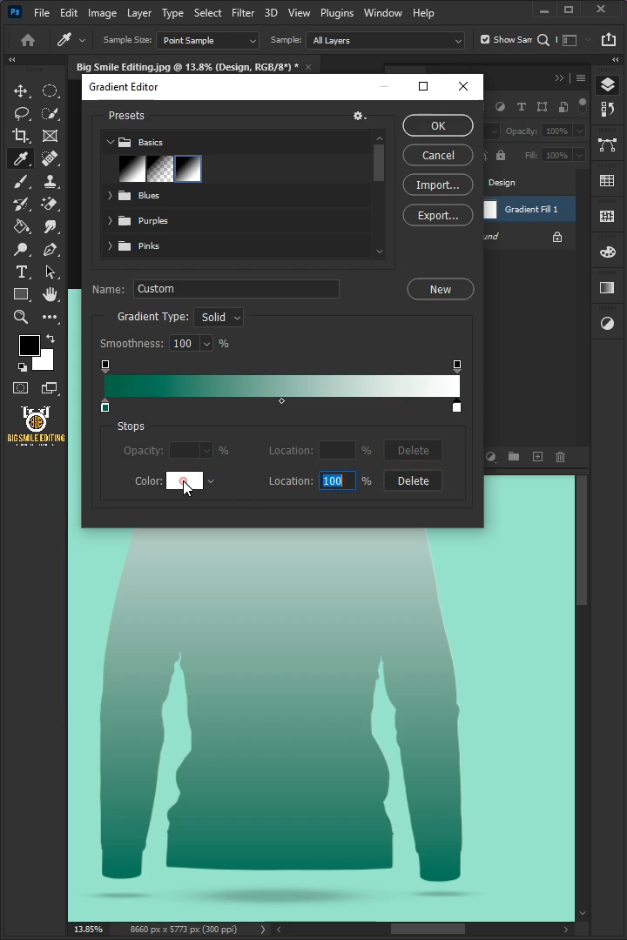
click(183, 481)
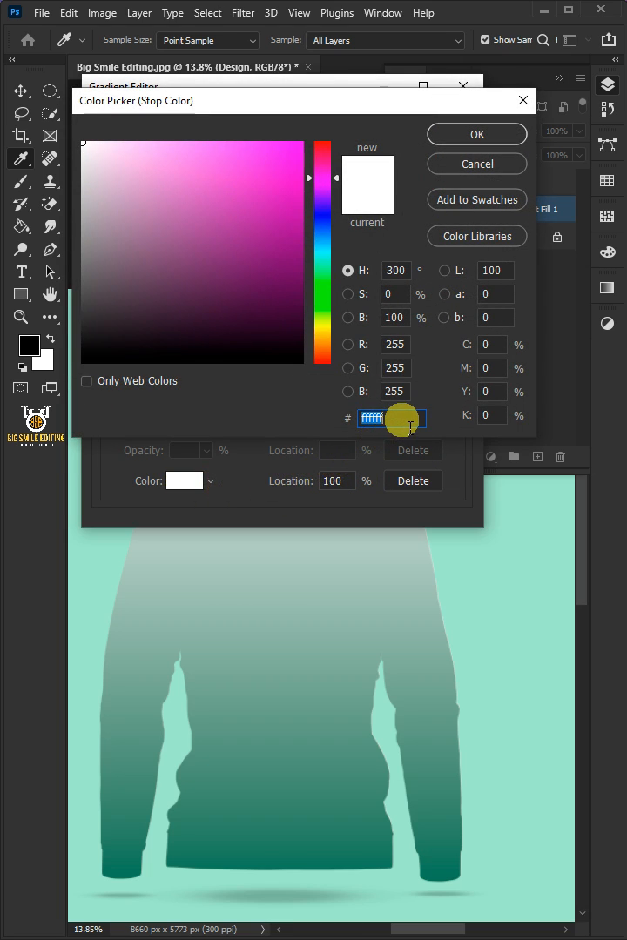
text(5492)
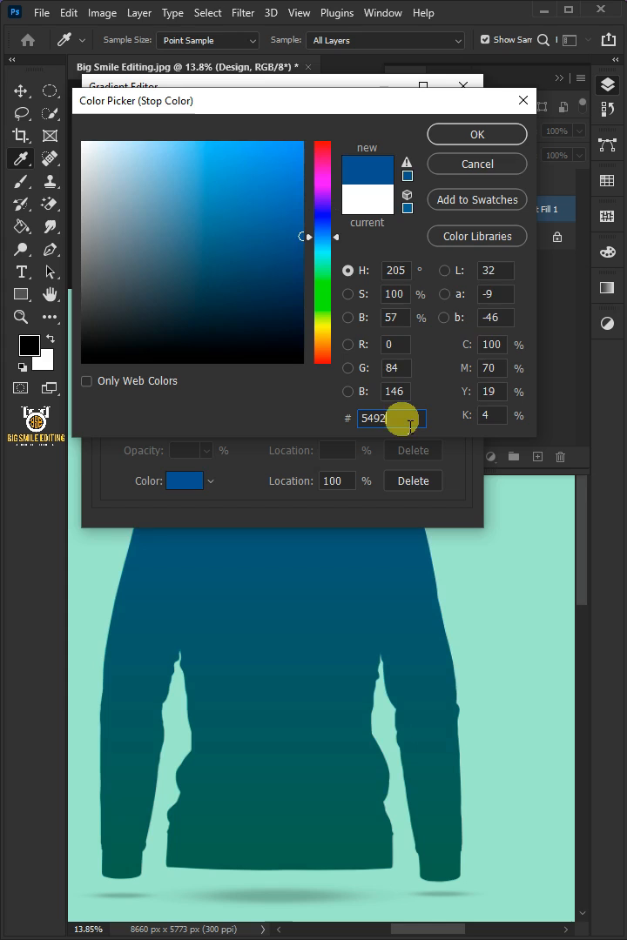
click(476, 134)
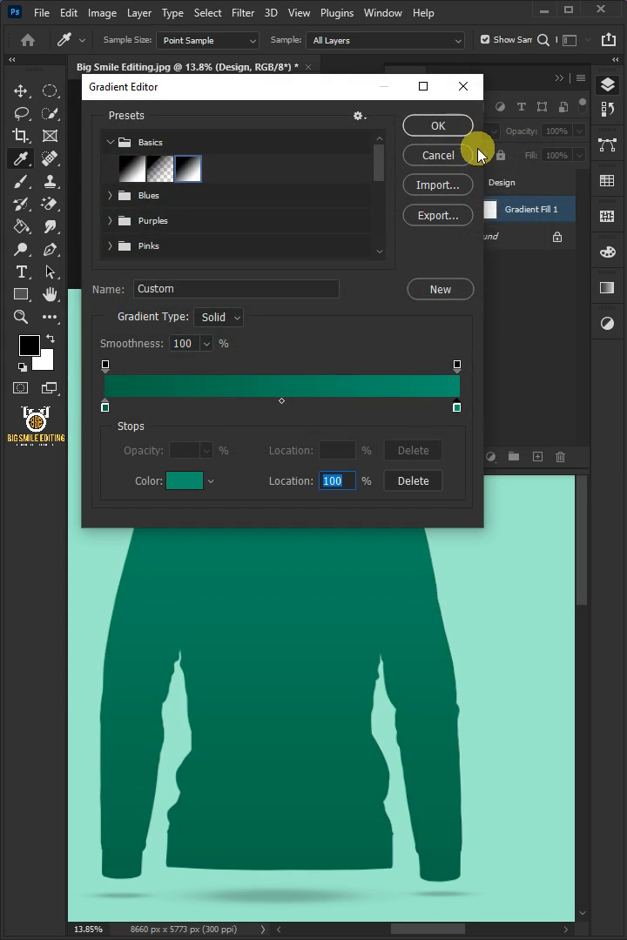
click(437, 126)
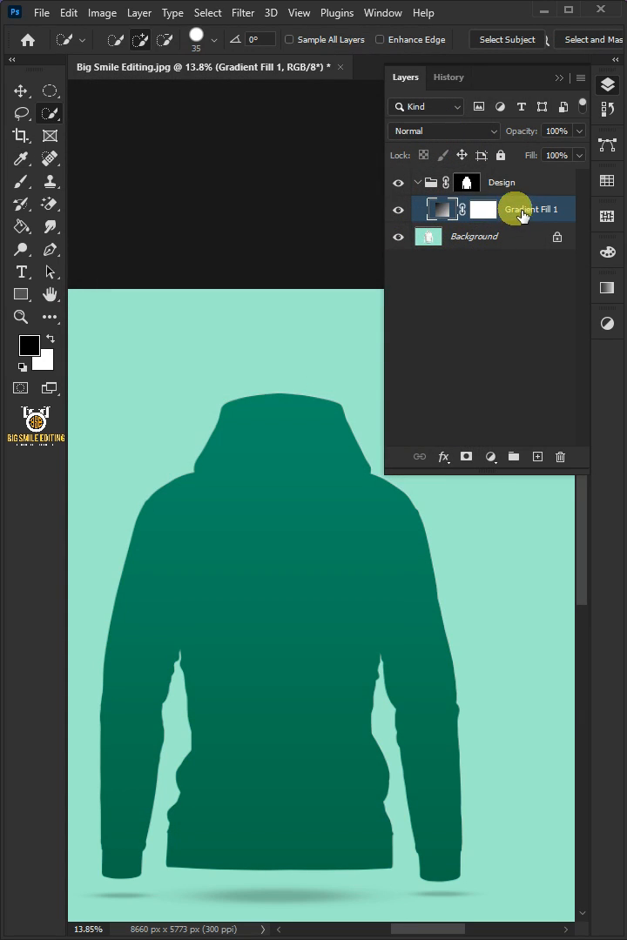
Rename the fill layer 'Hoodie Color' and change the Design group's blend mode.
double_click(520, 209)
text(Hoodie Color)
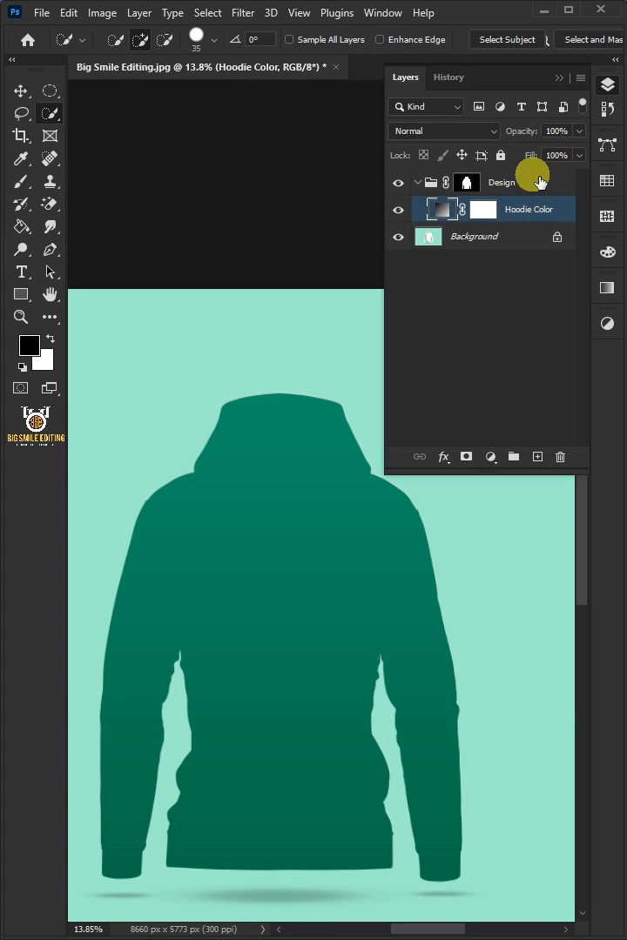
click(503, 182)
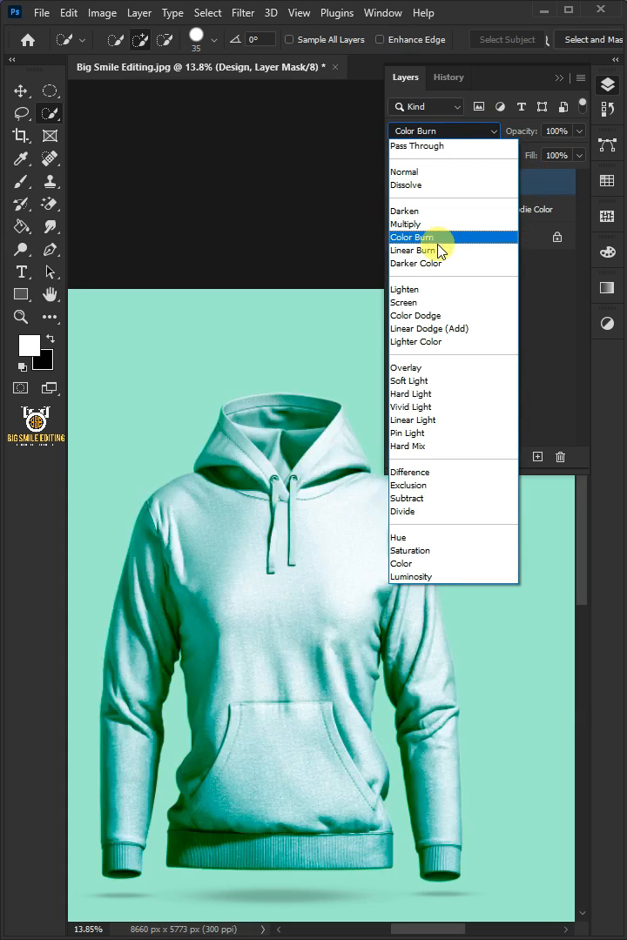
click(413, 250)
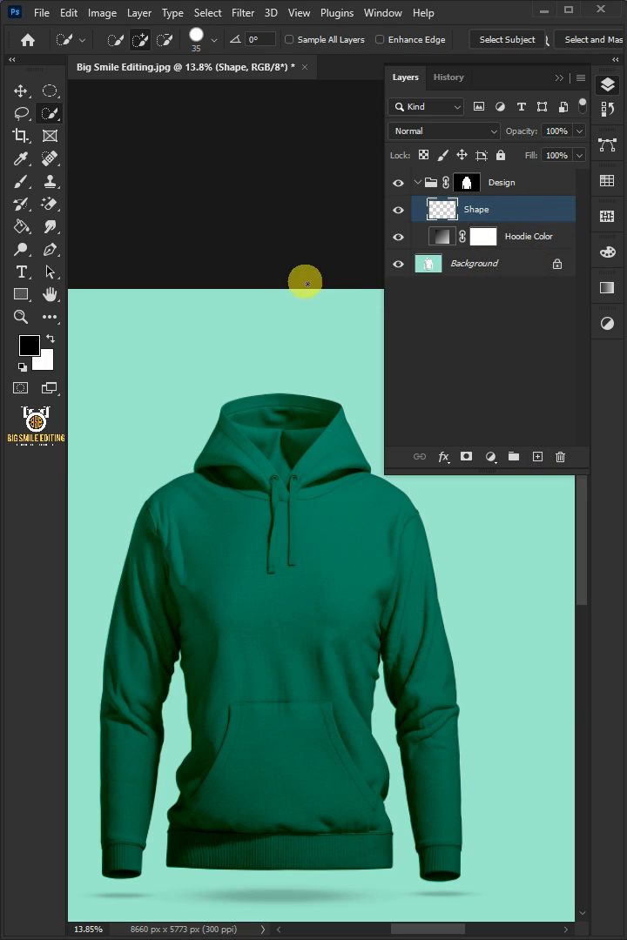
Lasso a wavy band across the chest and sleeves and fill it with white #ffffff.
click(21, 112)
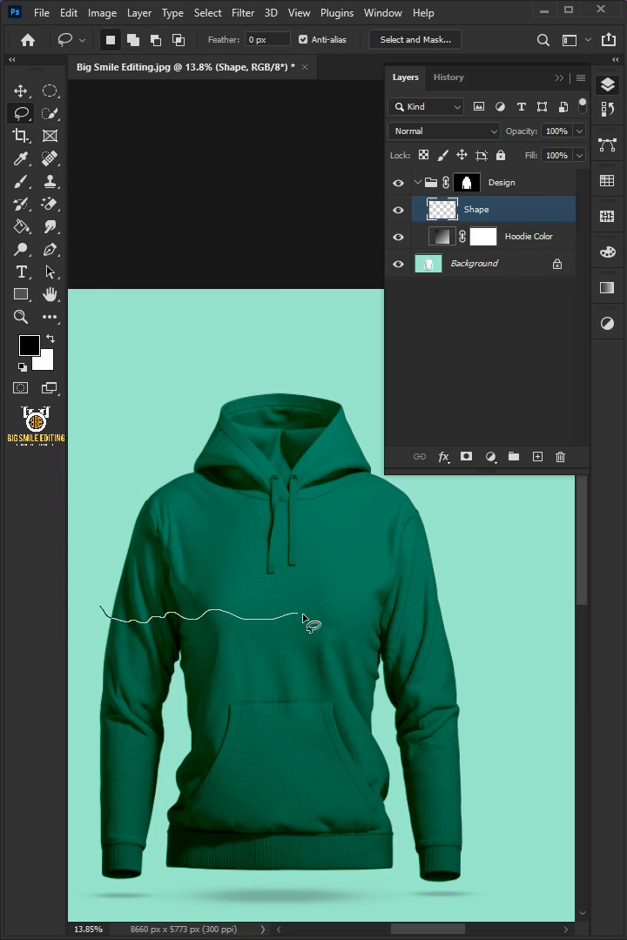
drag(304, 620, 240, 718)
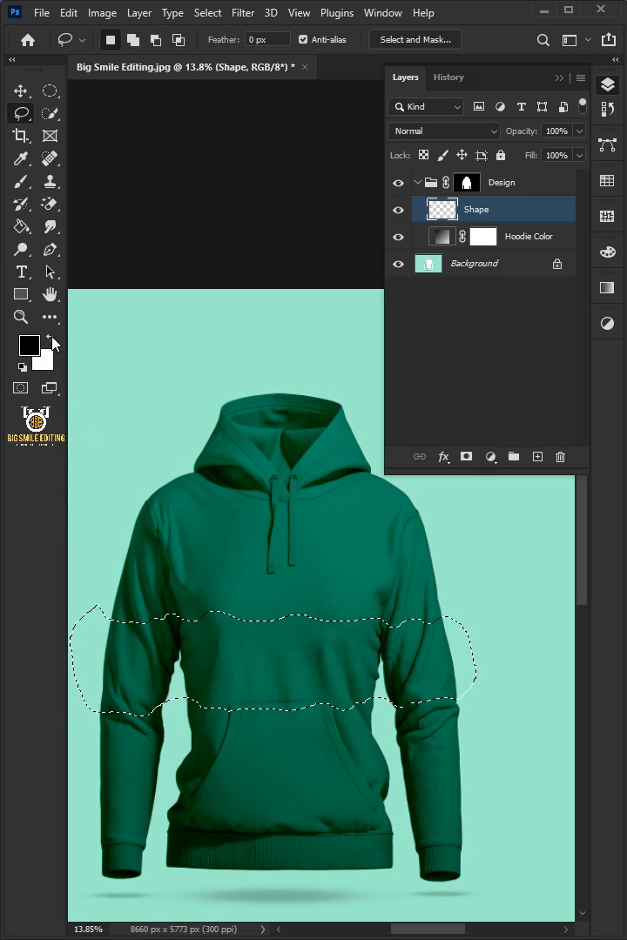
click(30, 346)
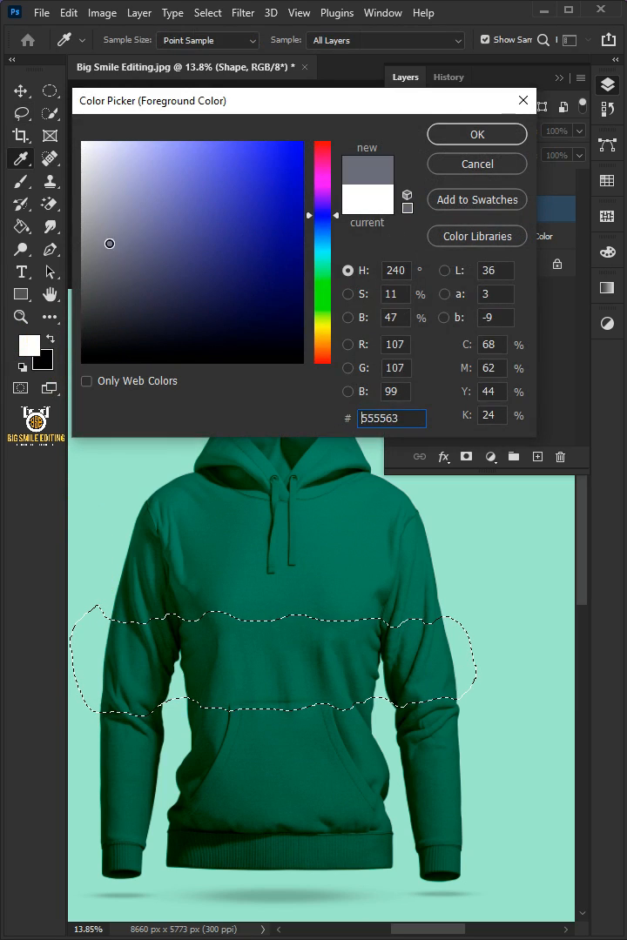
text(ffffff)
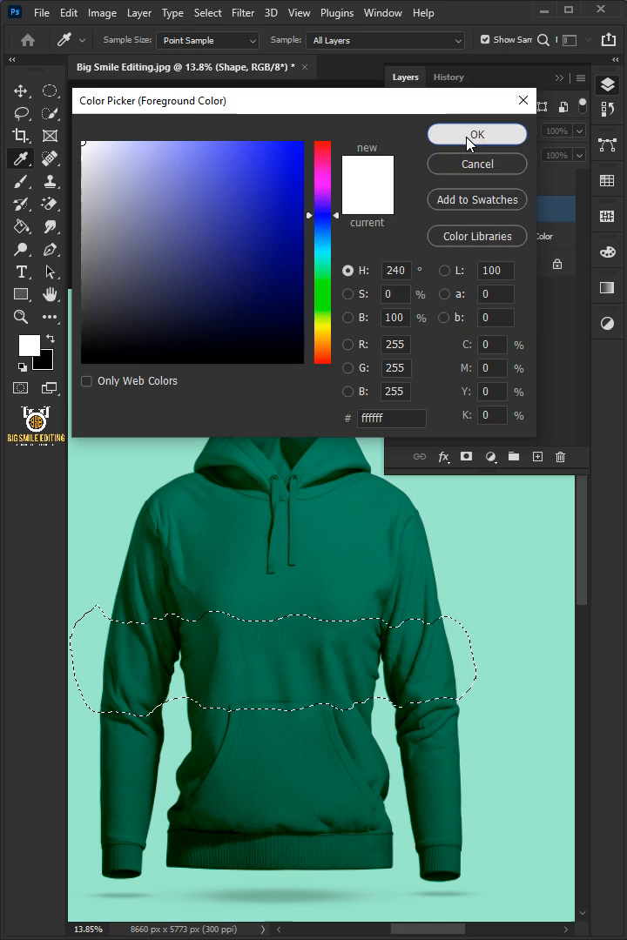
click(476, 134)
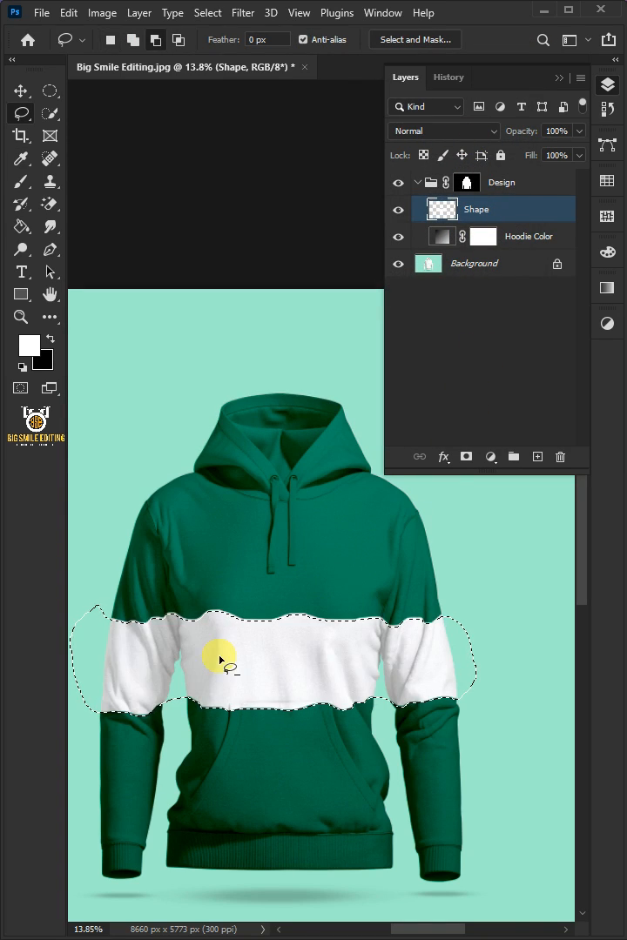
mouse_move(299, 634)
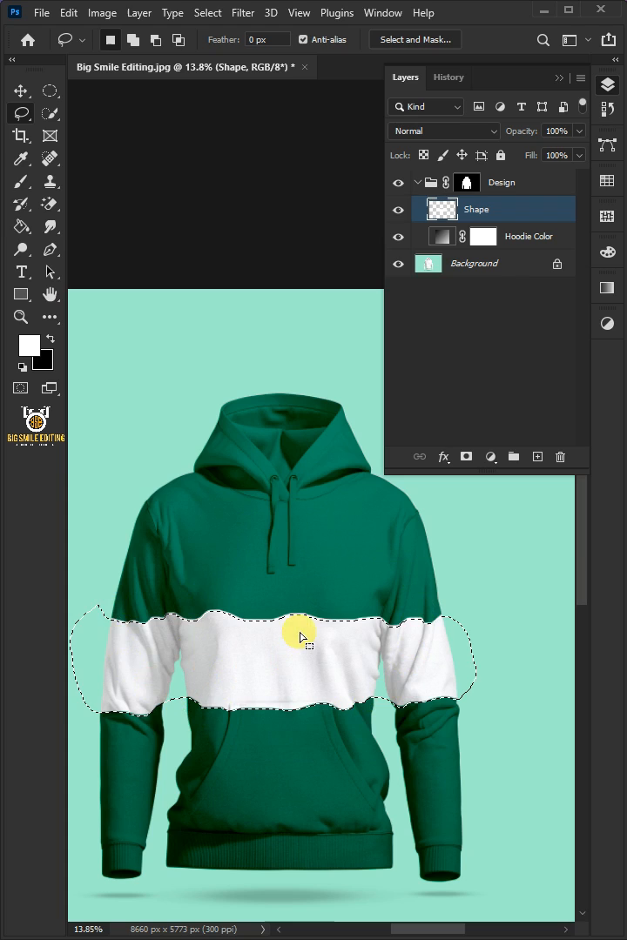
click(207, 12)
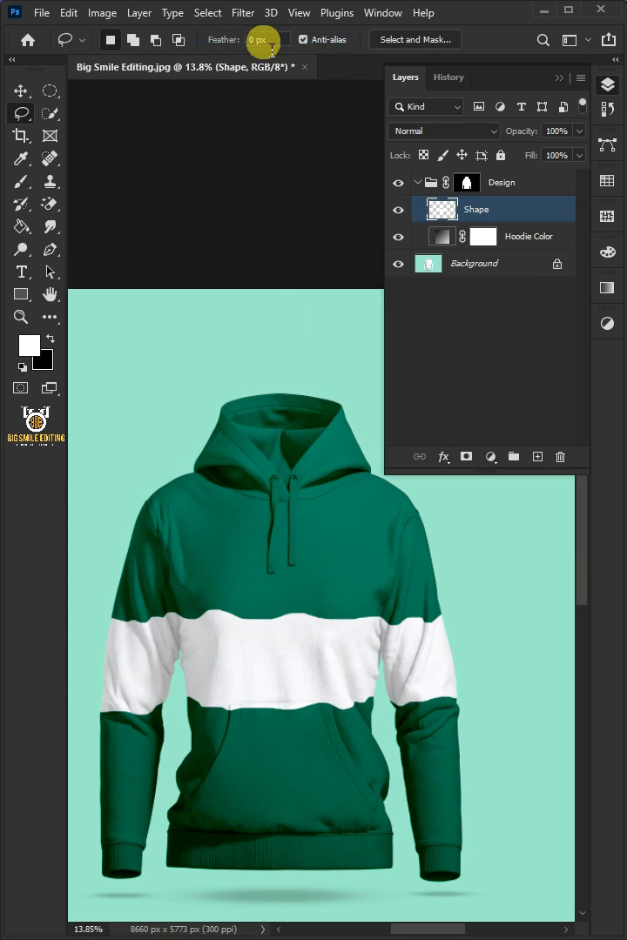
Convert the Shape layer to a smart object and apply a 1.5 px Gaussian Blur.
right_click(477, 209)
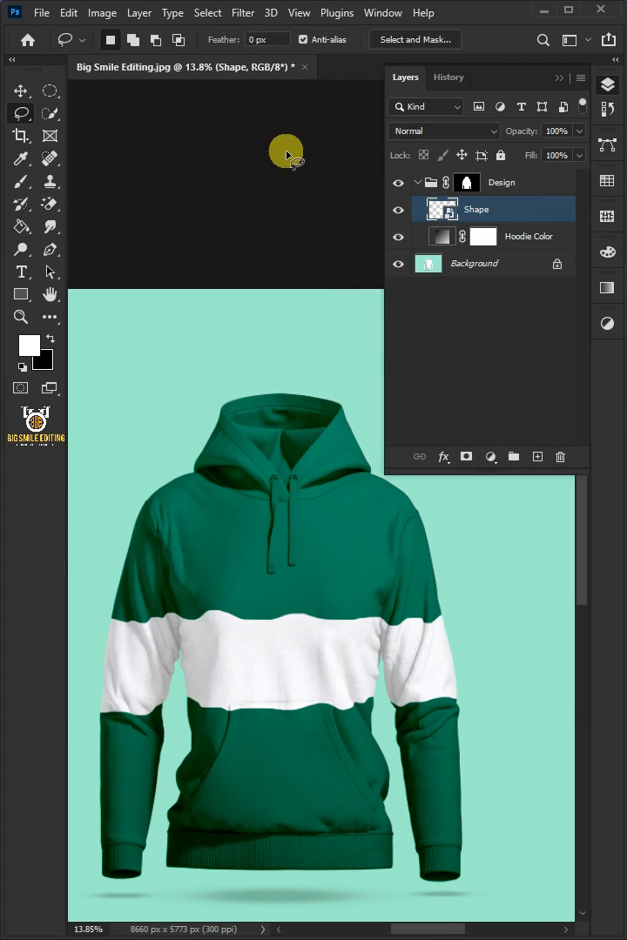
click(242, 12)
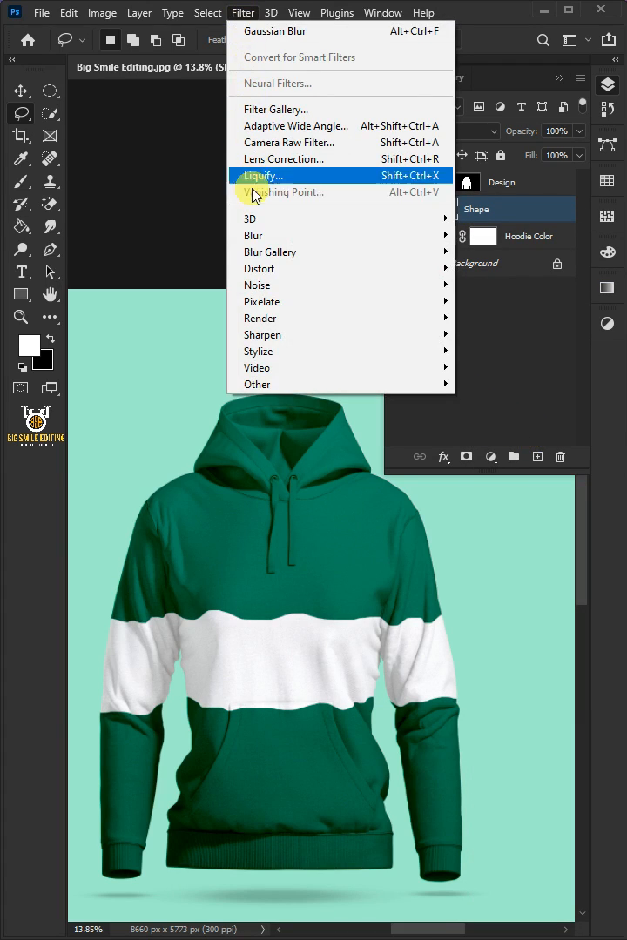
click(274, 30)
text(1.5)
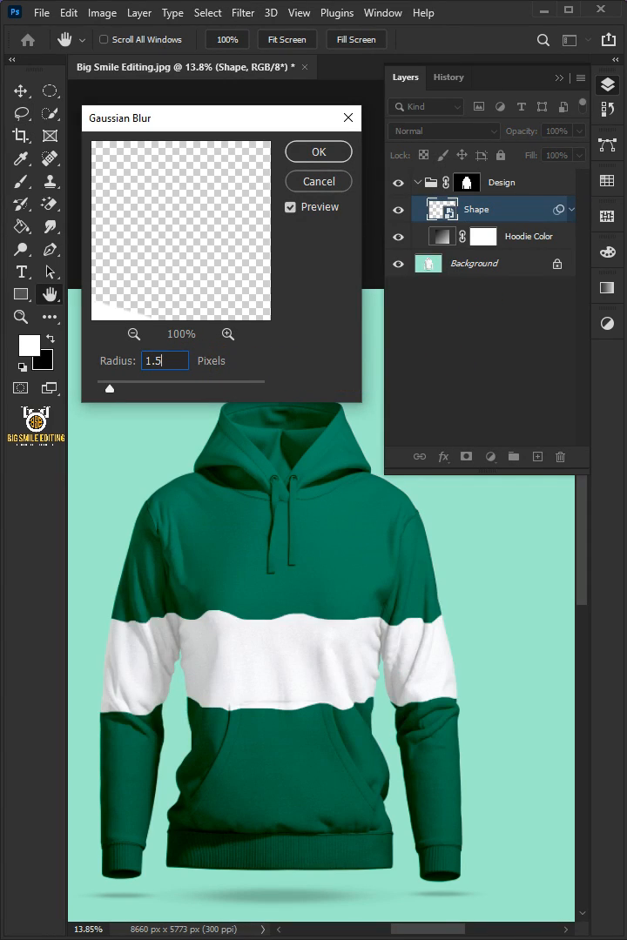
click(318, 150)
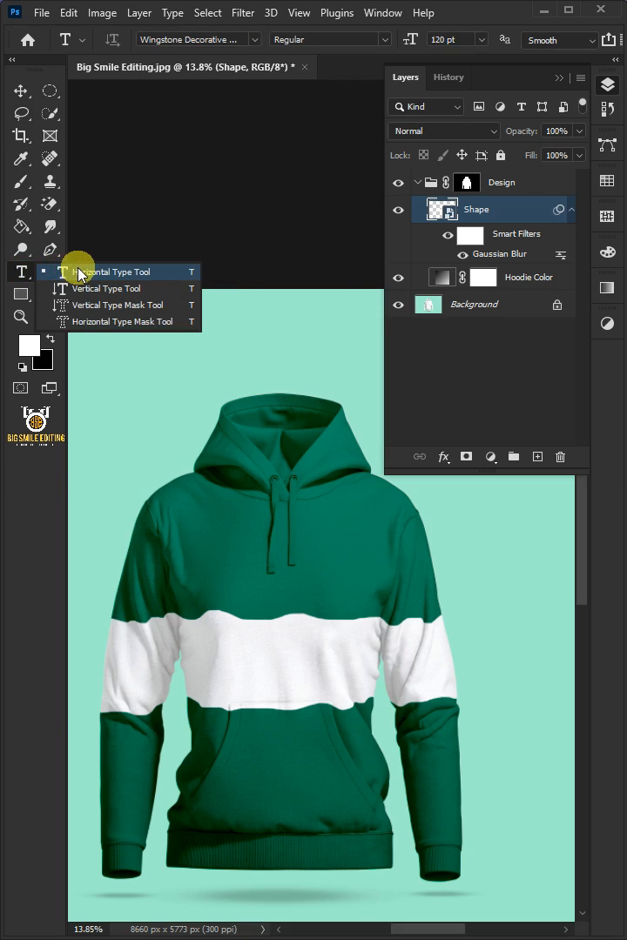
Type 'MOCKUP' on the chest band in the Wingstone Decorative font.
click(106, 271)
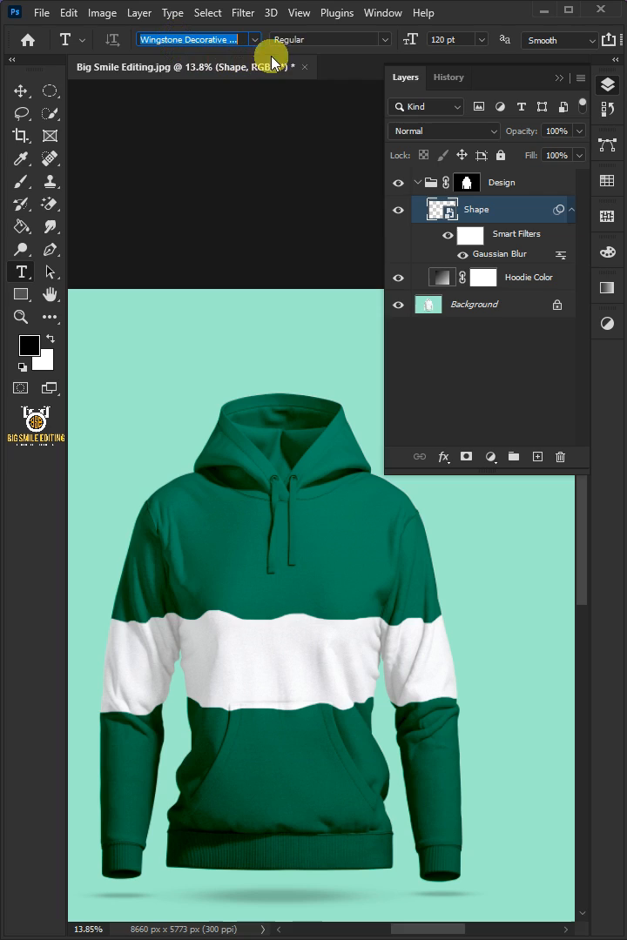
click(328, 39)
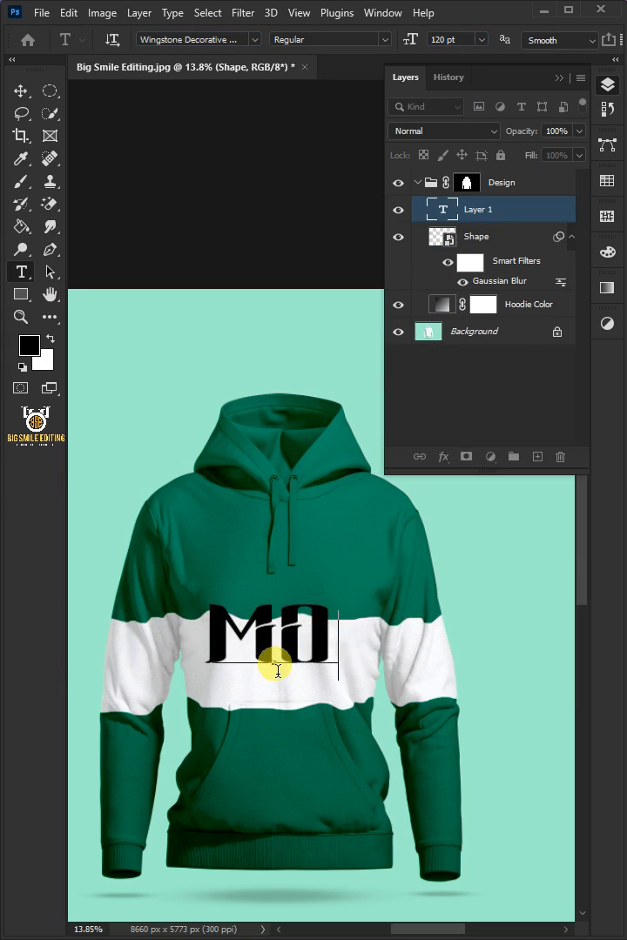
text(MOCKUP)
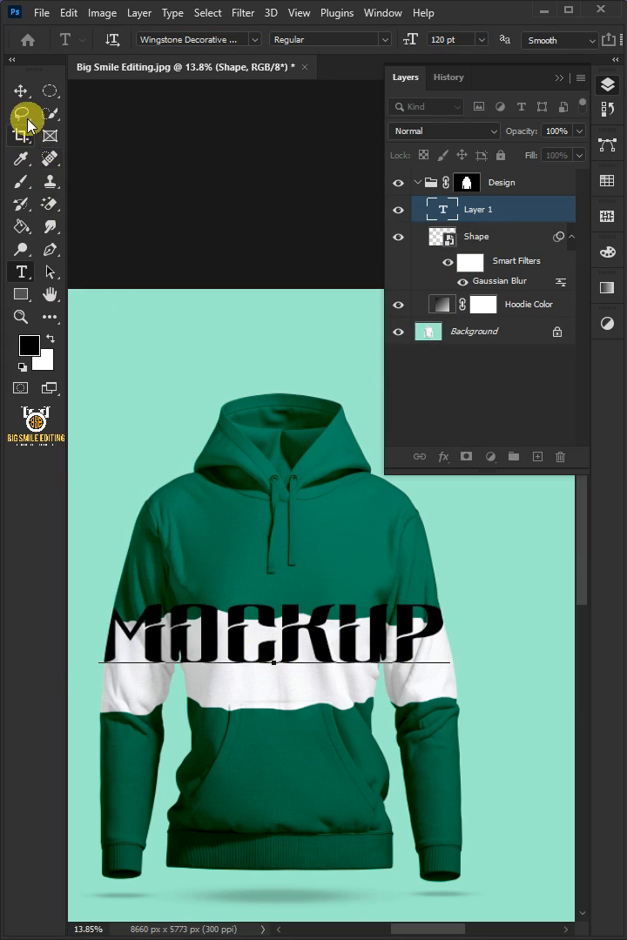
click(20, 89)
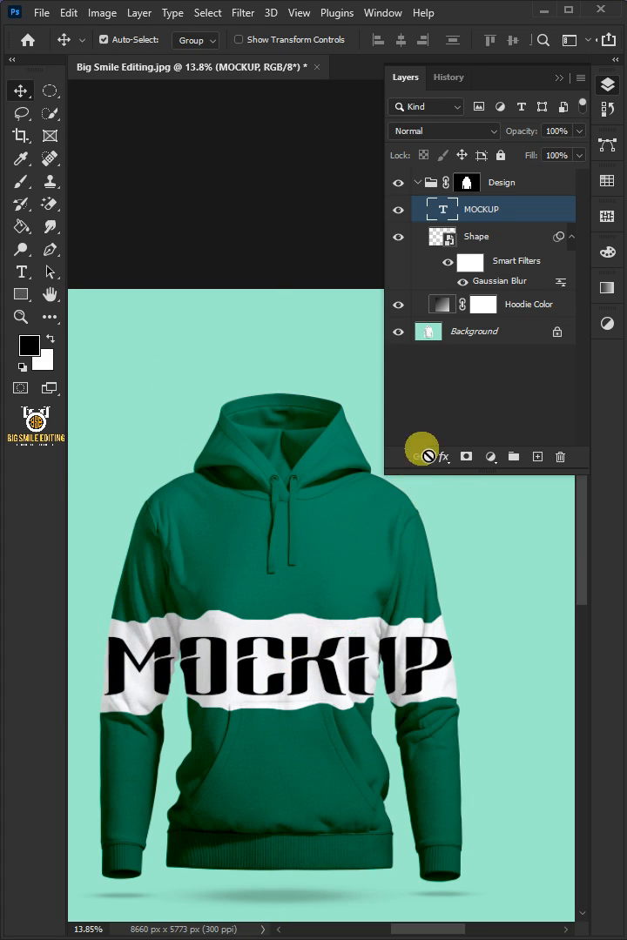
Convert the MOCKUP layer to a smart object and add a 2.0 px Gaussian Blur.
right_click(482, 209)
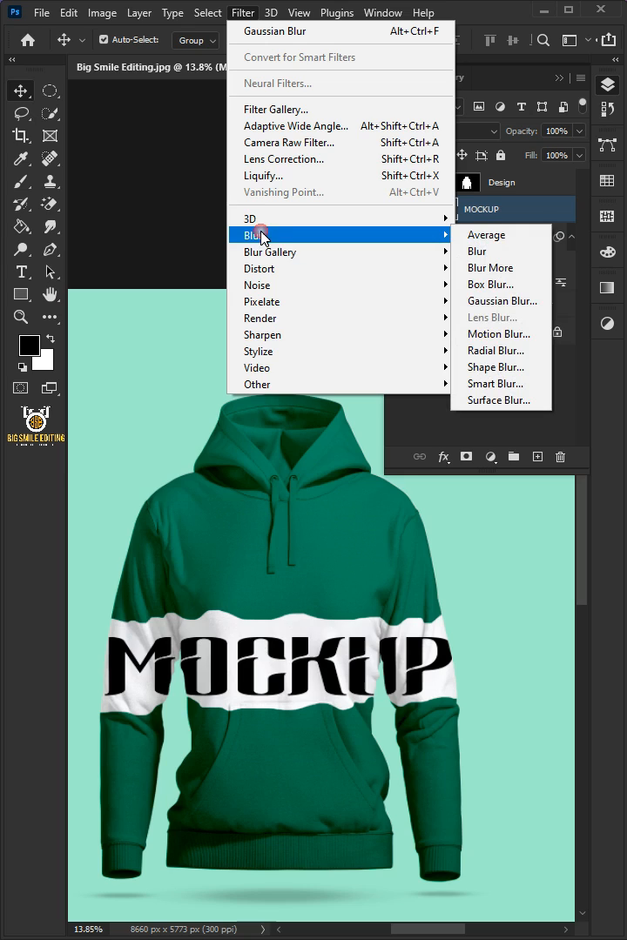
click(501, 300)
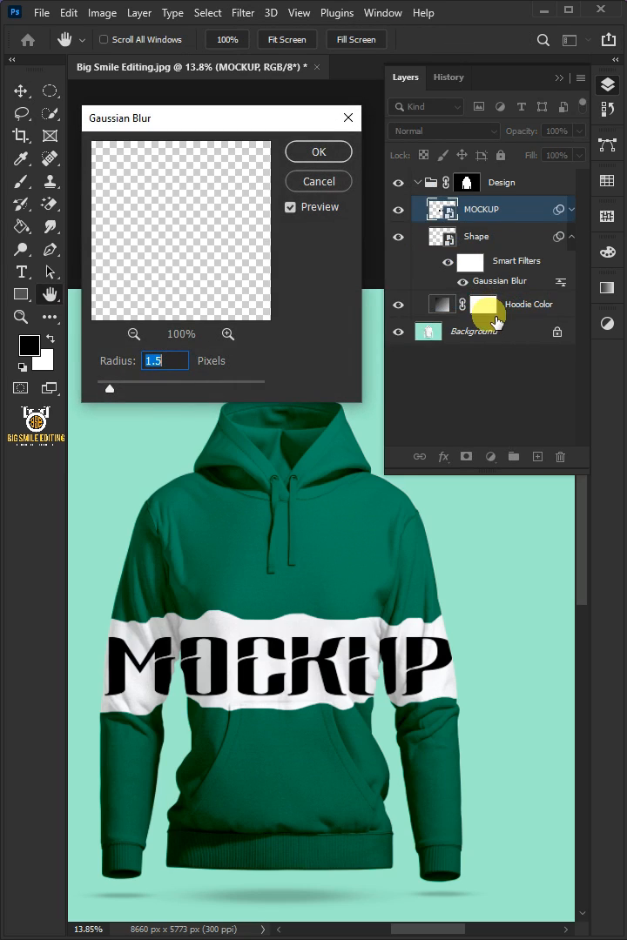
drag(109, 389, 116, 389)
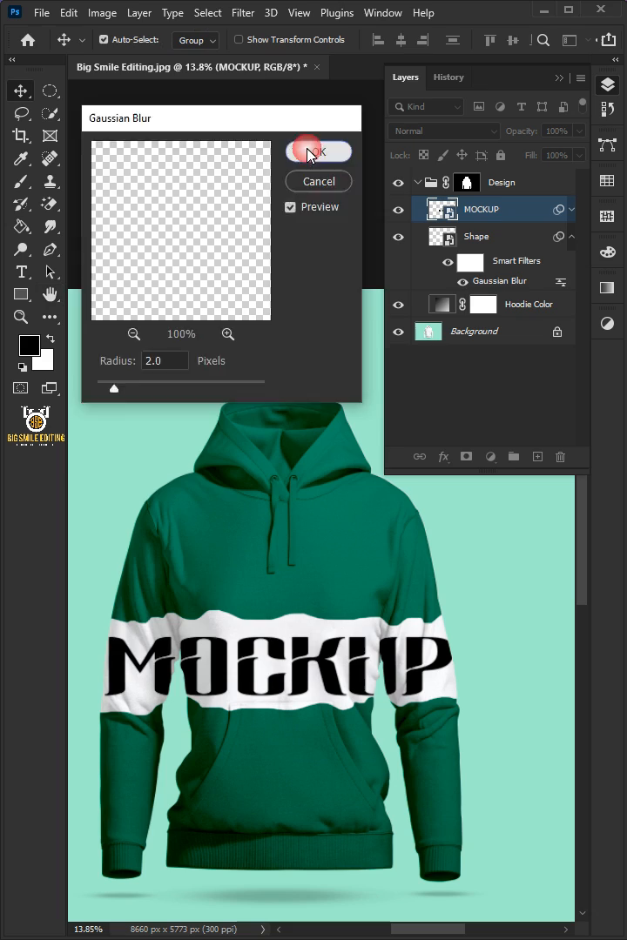
click(318, 150)
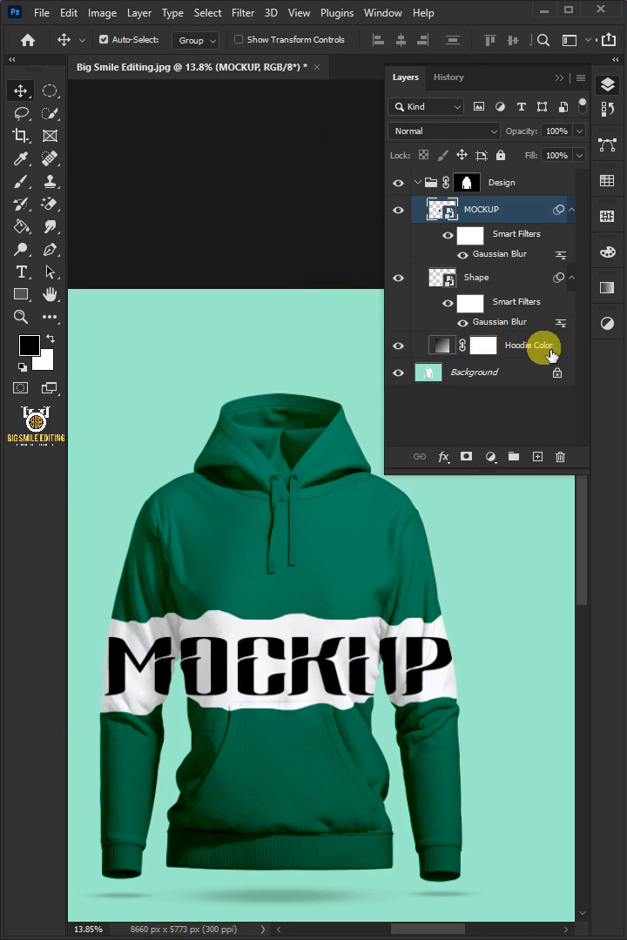
Clip a 'Text Color' copy of Hoodie Color to MOCKUP; rename the band 'Text Shape'.
click(528, 345)
text(Text Colo)
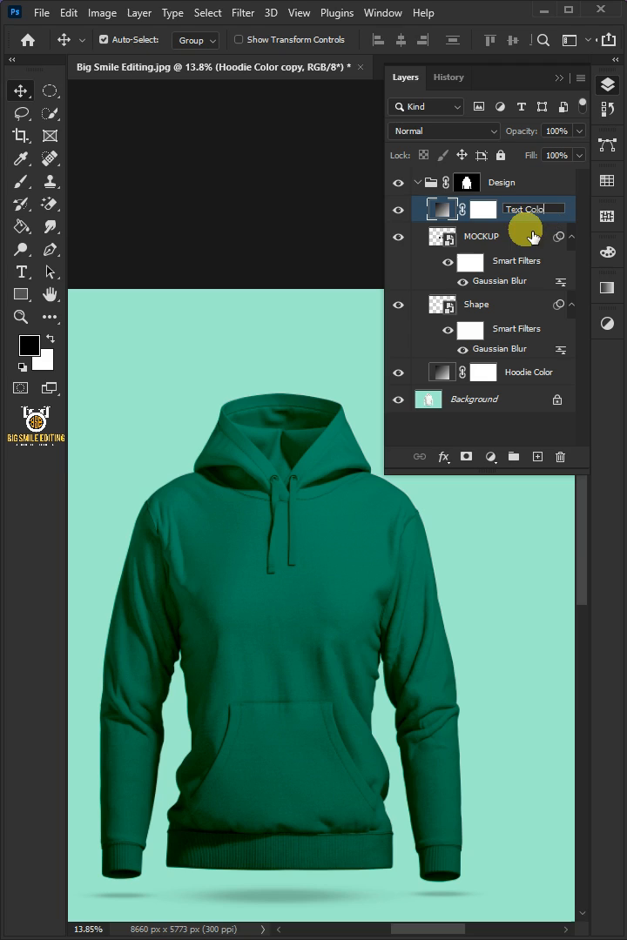
right_click(523, 209)
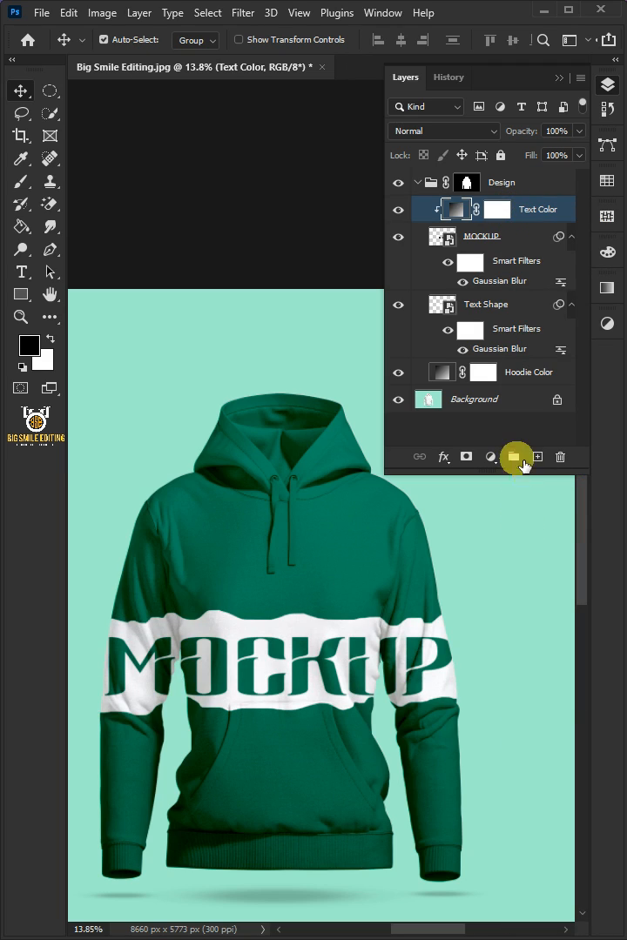
click(486, 304)
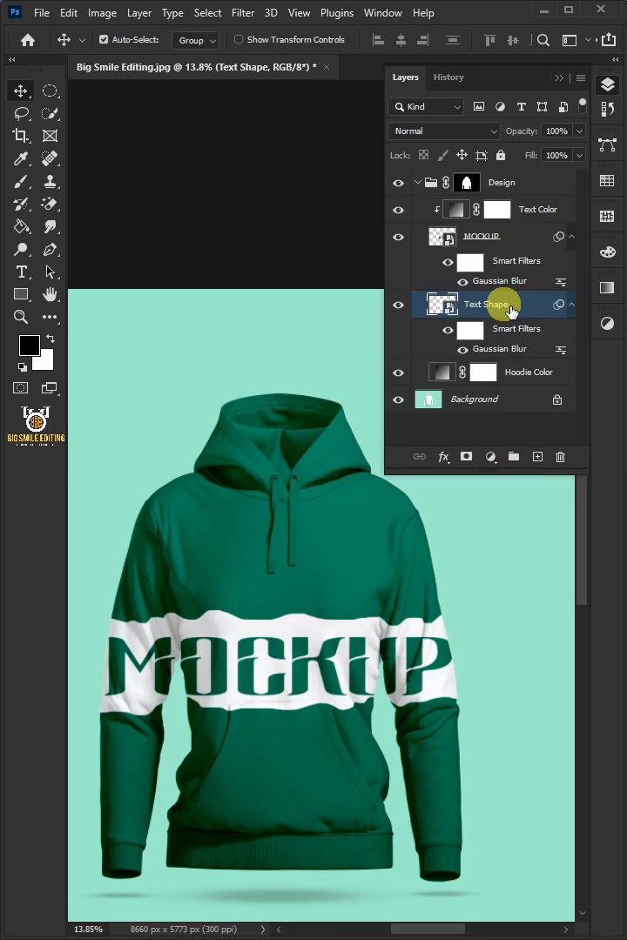
Free-transform the Text Shape band, scaling and shifting it behind the lettering.
click(487, 304)
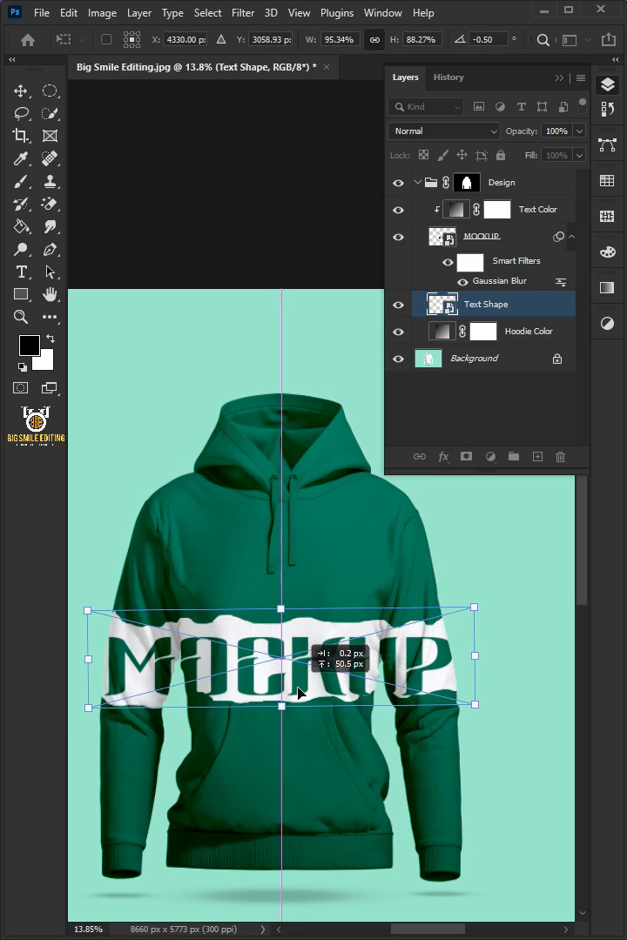
drag(281, 694, 298, 696)
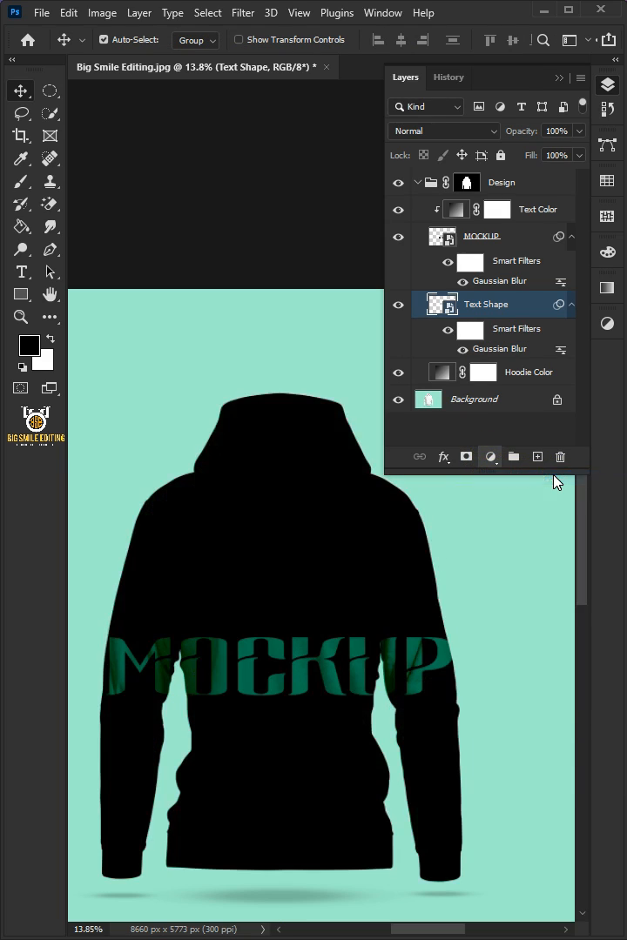
Add a #ffffff Solid Color fill layer and rename it Highlights.
click(442, 372)
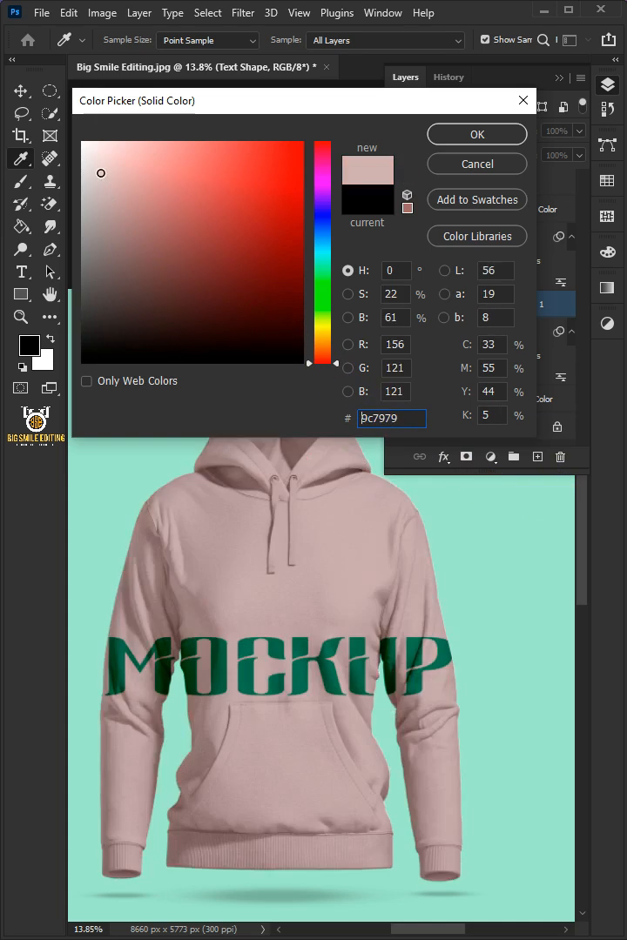
click(301, 144)
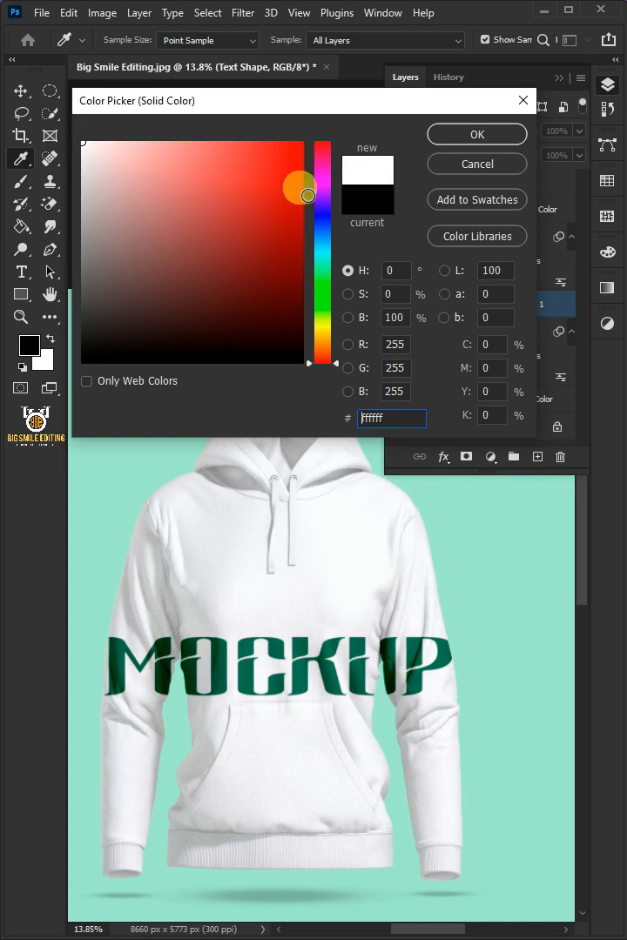
click(476, 134)
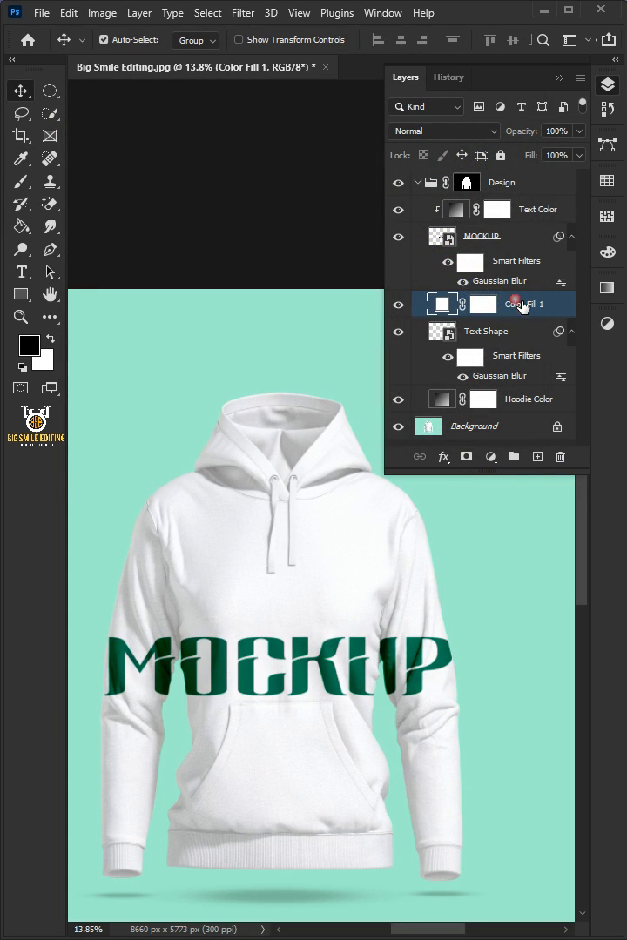
double_click(522, 304)
text(Highlights)
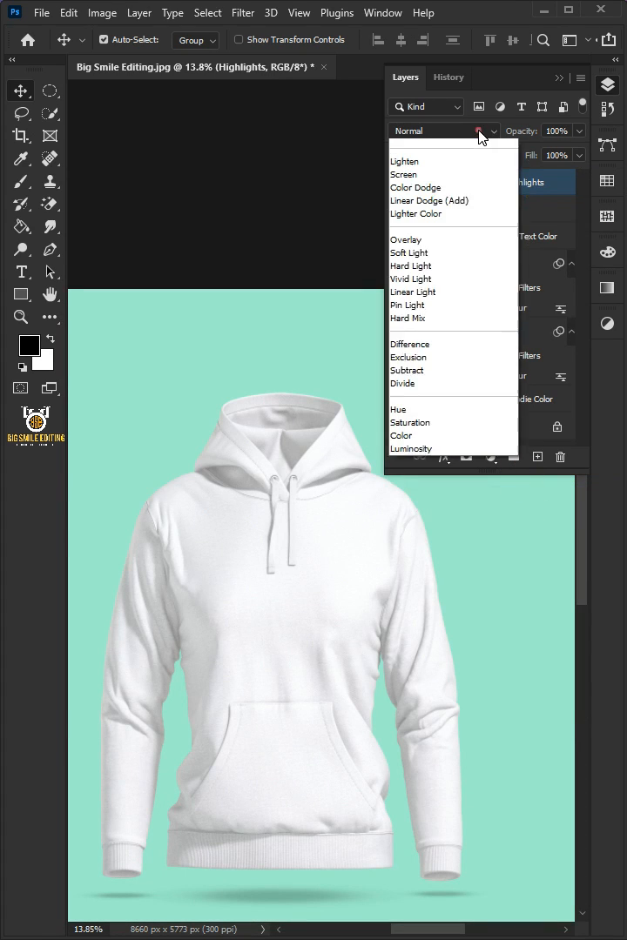
Set Highlights to Soft Light and drag the Underlying Layer black slider from 122 to 95.
click(407, 355)
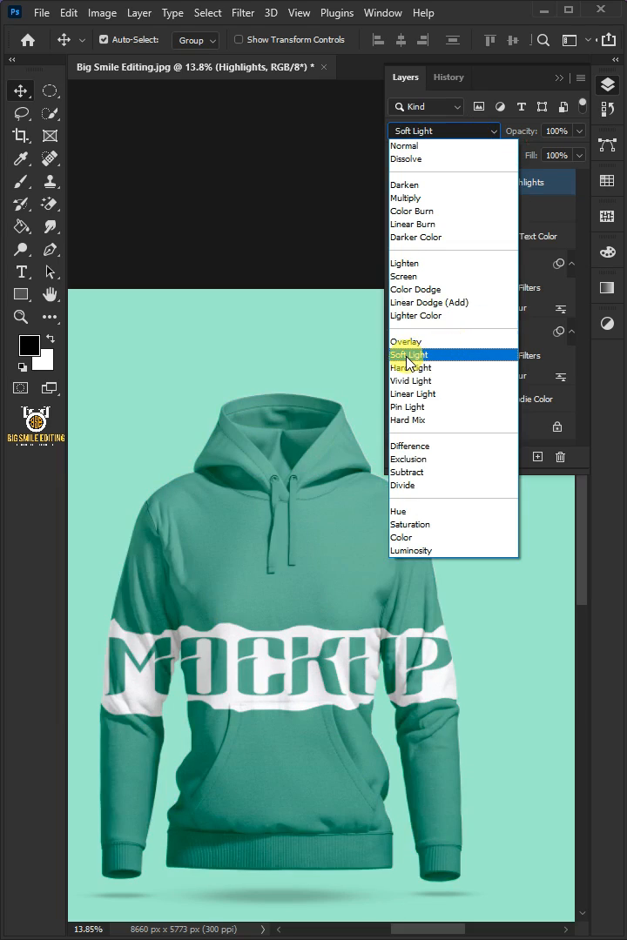
click(407, 354)
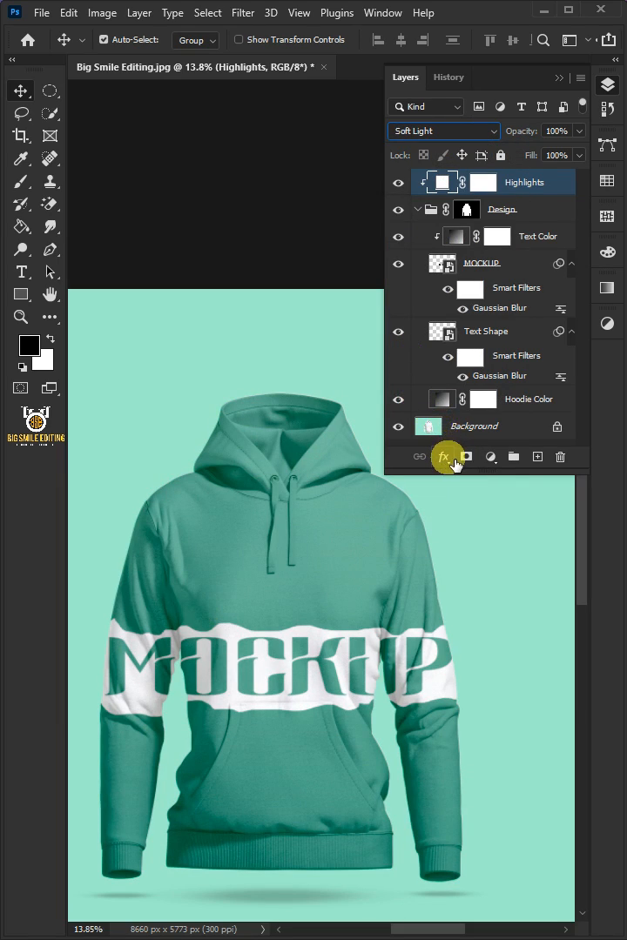
mouse_move(513, 482)
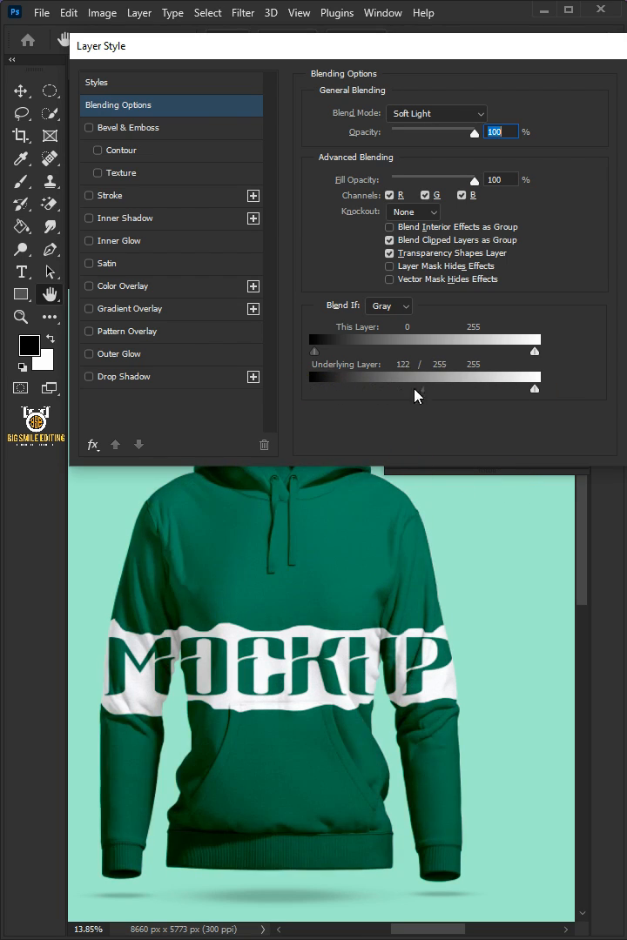
drag(418, 390, 397, 389)
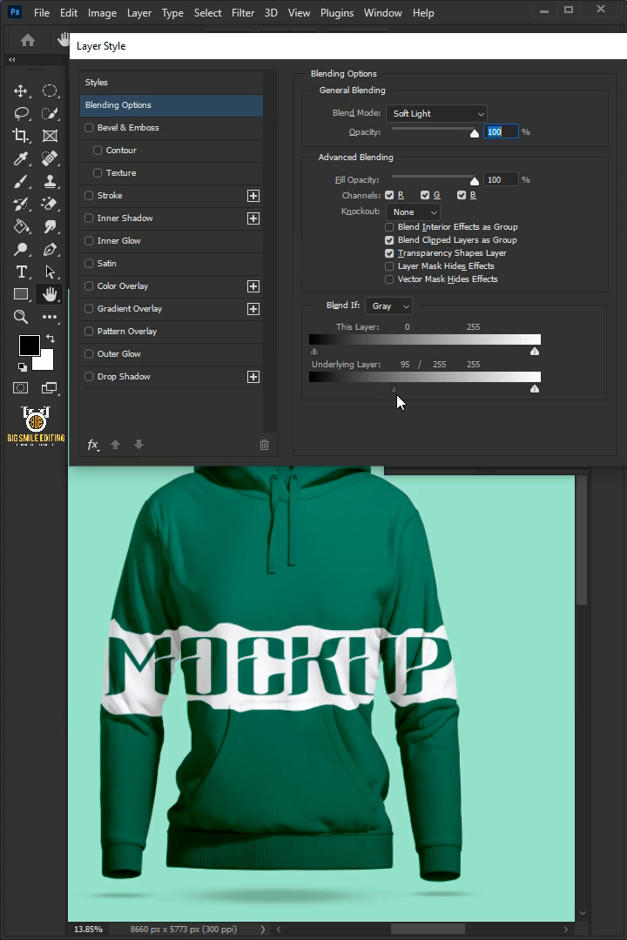